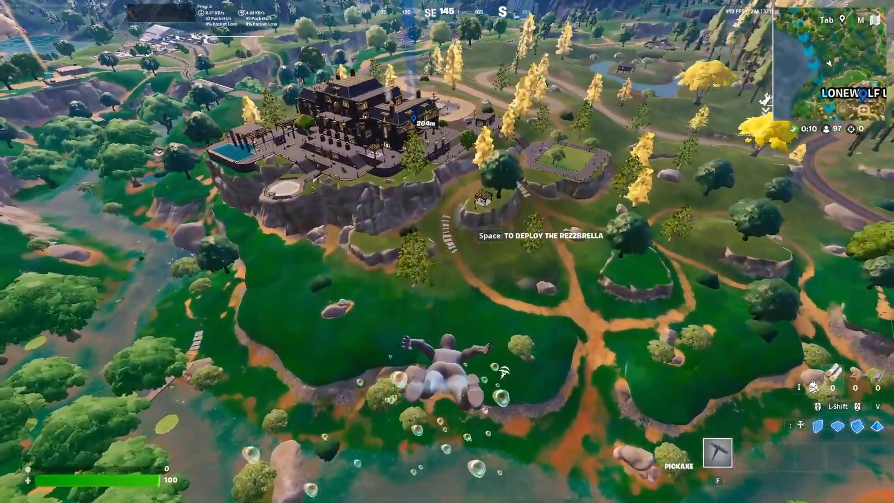
Deploy the Rezzbrella glider mid-freefall to glide toward the cliffside mansion
{"action": "key", "text": "space"}
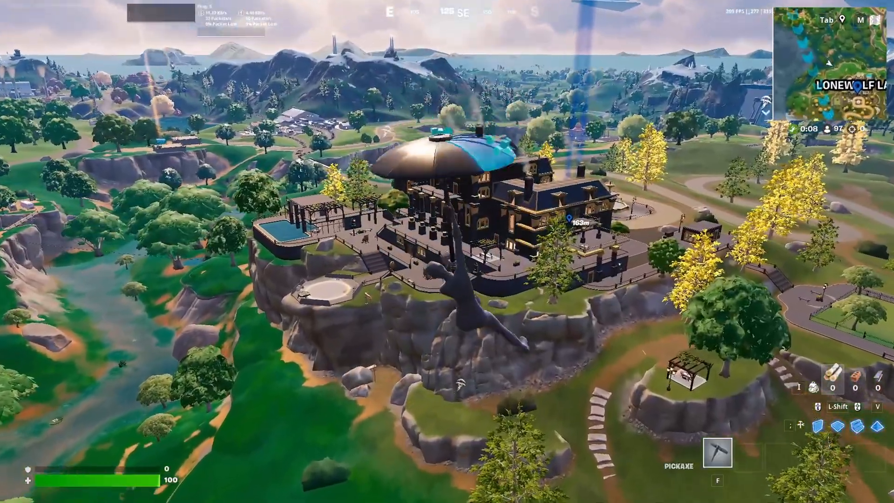